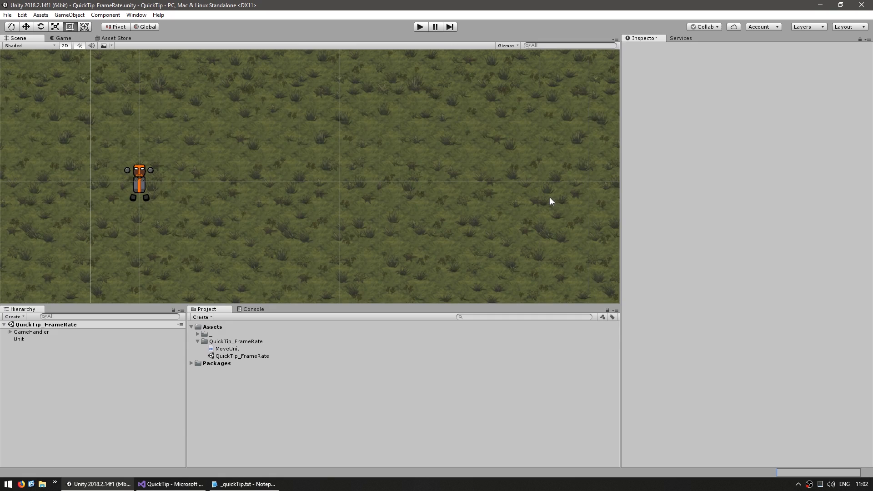
pyautogui.moveTo(544, 201)
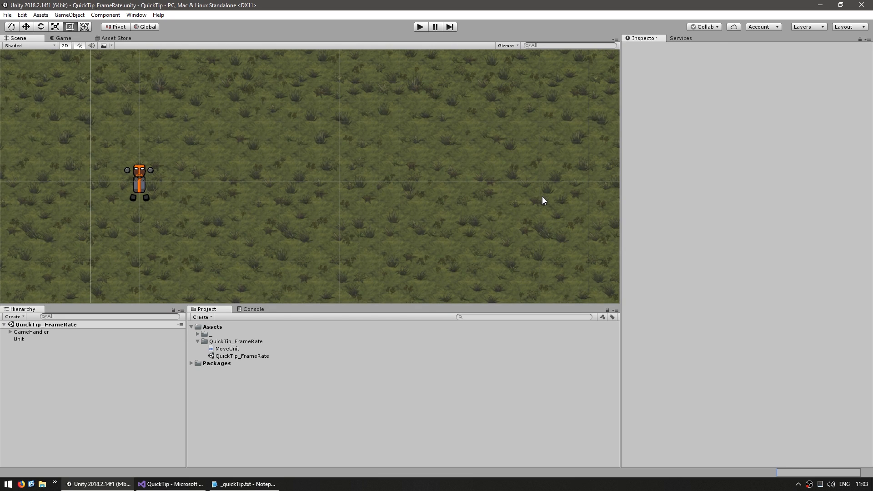
pyautogui.moveTo(441, 165)
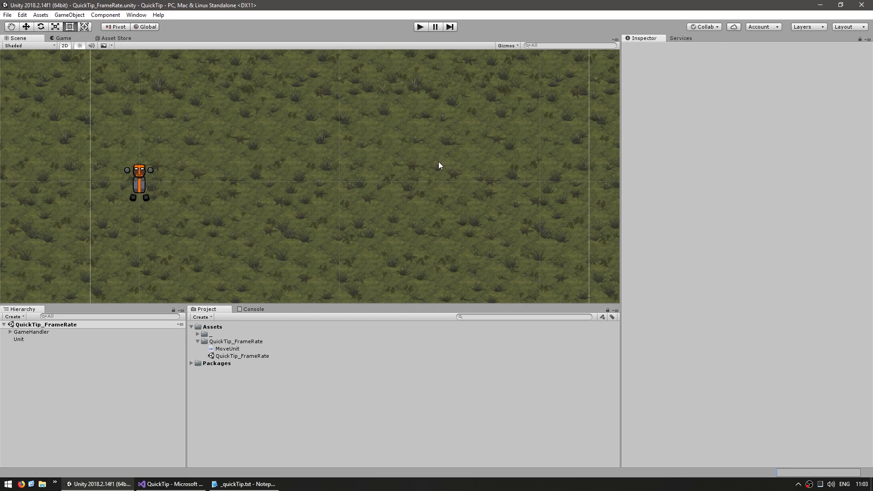
# - Watch the selected Unit move right to about x 69.7, then stop the game
pyautogui.click(139, 189)
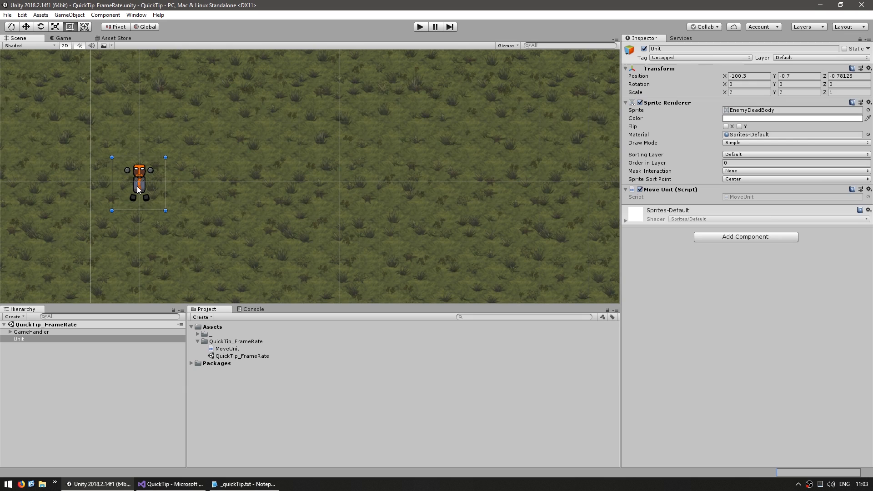
pyautogui.moveTo(502, 191)
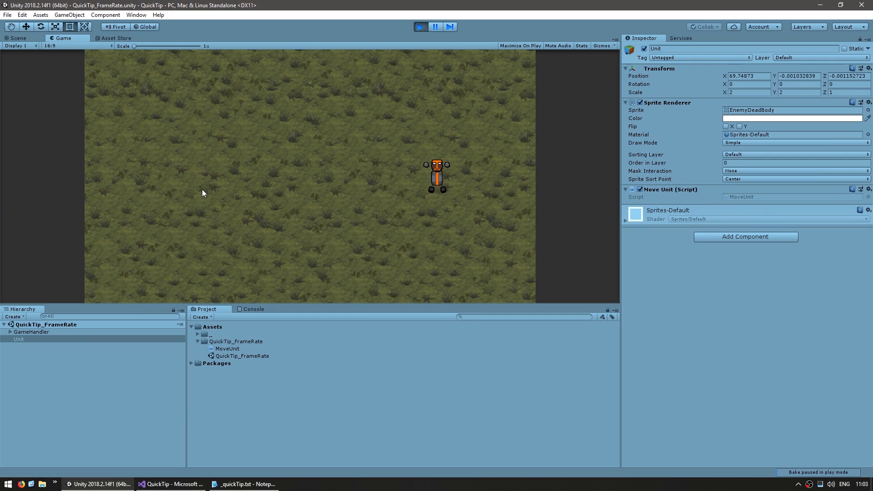
pyautogui.moveTo(412, 195)
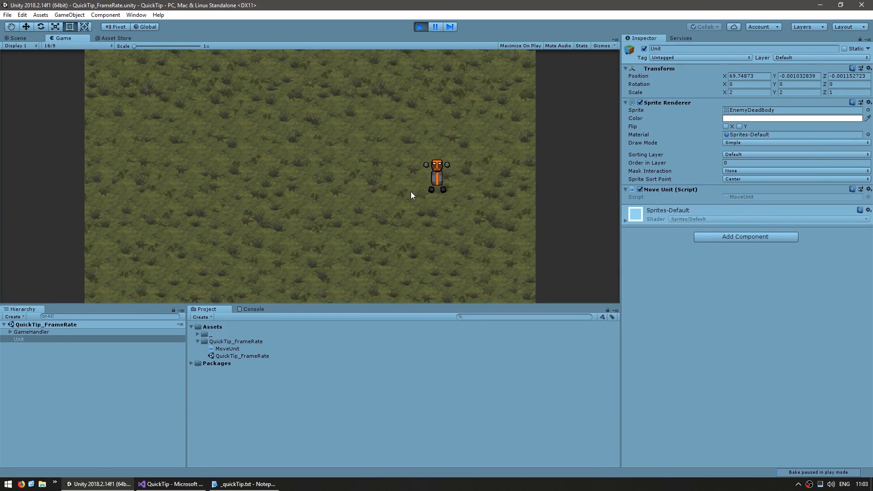
pyautogui.moveTo(438, 179)
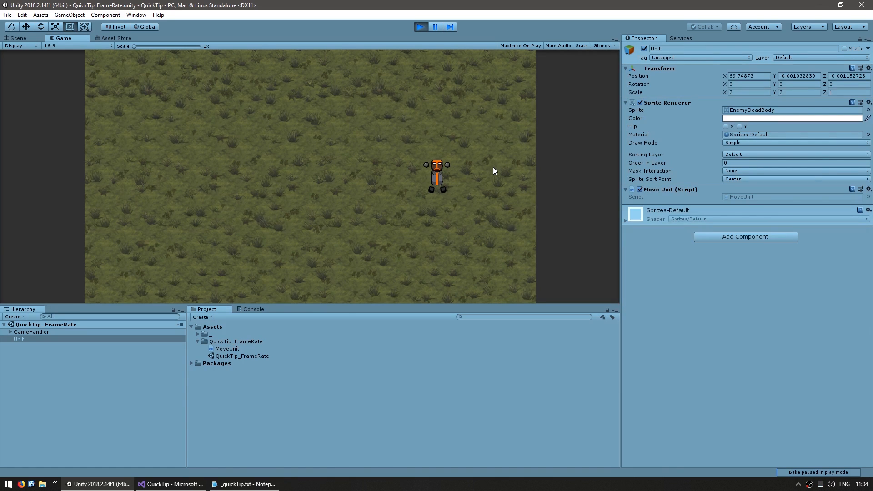
pyautogui.click(171, 484)
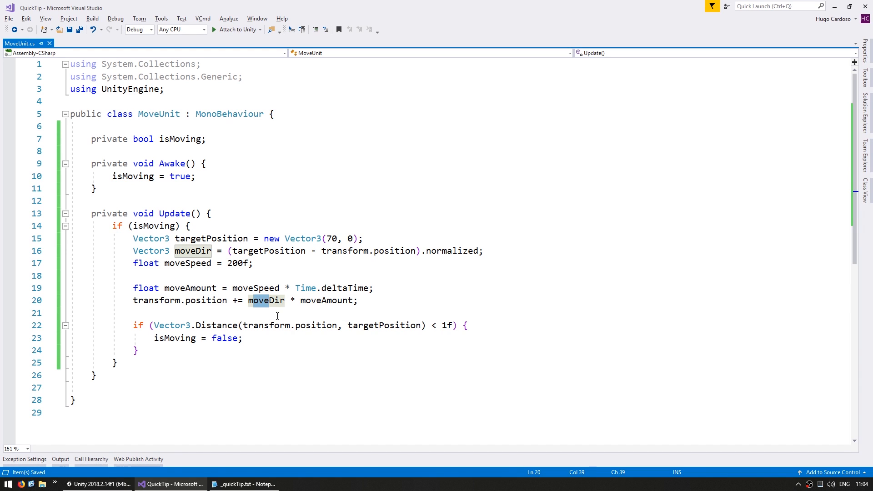
# - Review the moveDir usages and the Update movement code in MoveUnit.cs
pyautogui.doubleClick(255, 287)
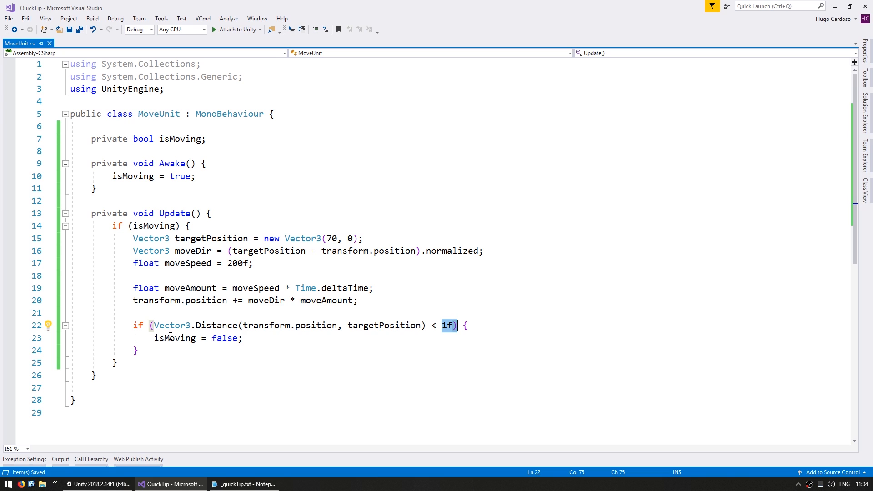
pyautogui.moveTo(221, 325)
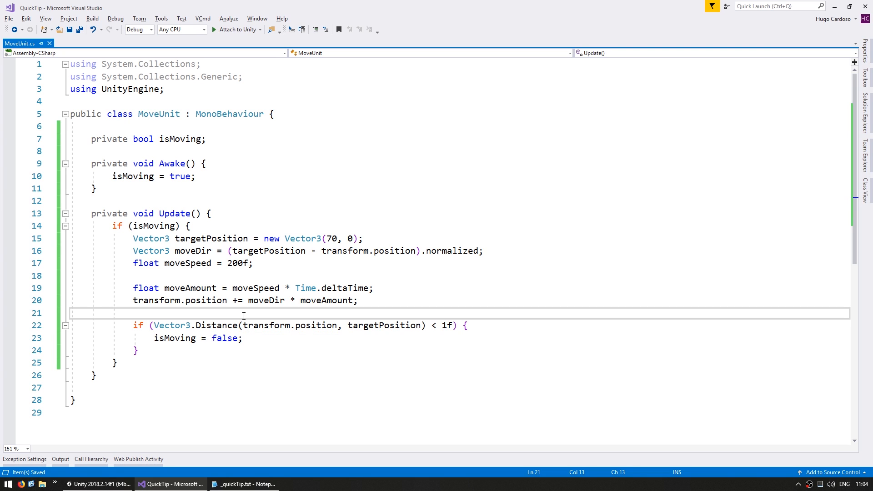
pyautogui.click(195, 177)
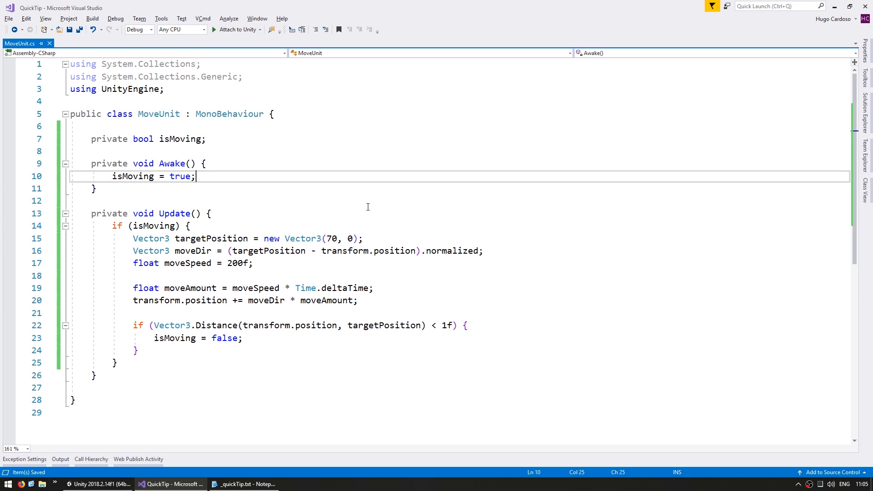
# - Add Application.targetFrameRate = 10; in Awake and rerun the game
pyautogui.write('Application.targetFrameRate')
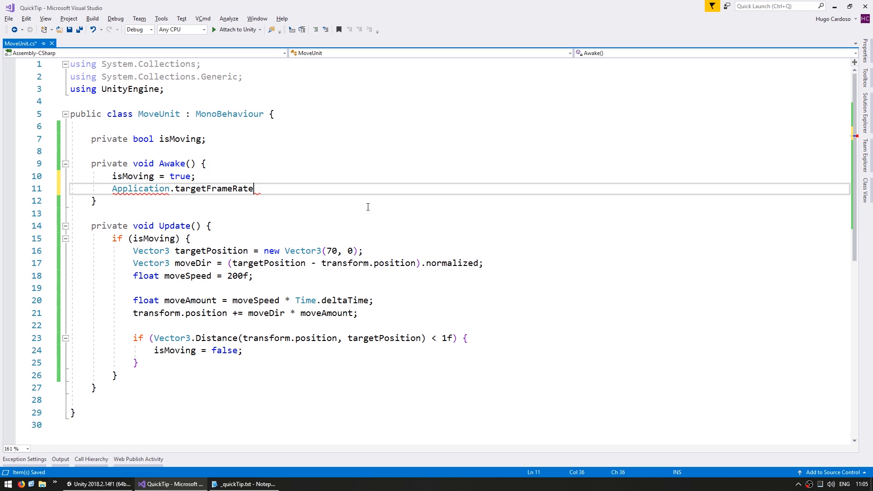
pyautogui.write('= 10;')
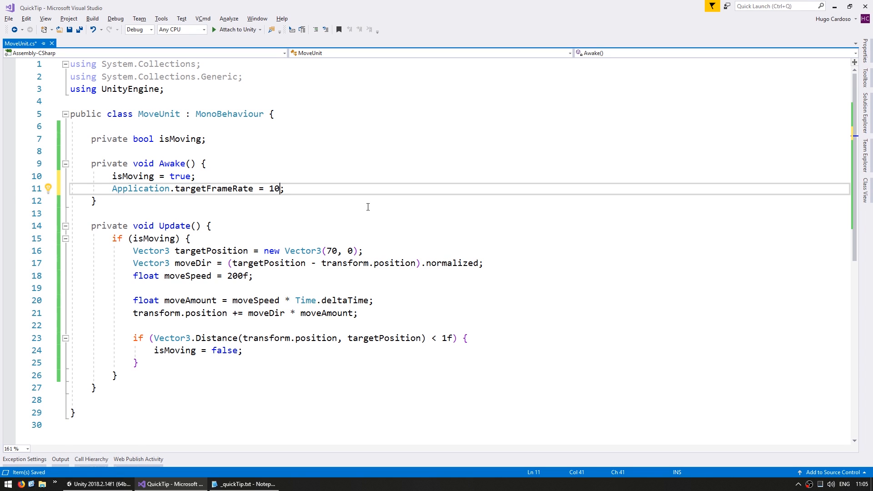
pyautogui.click(96, 484)
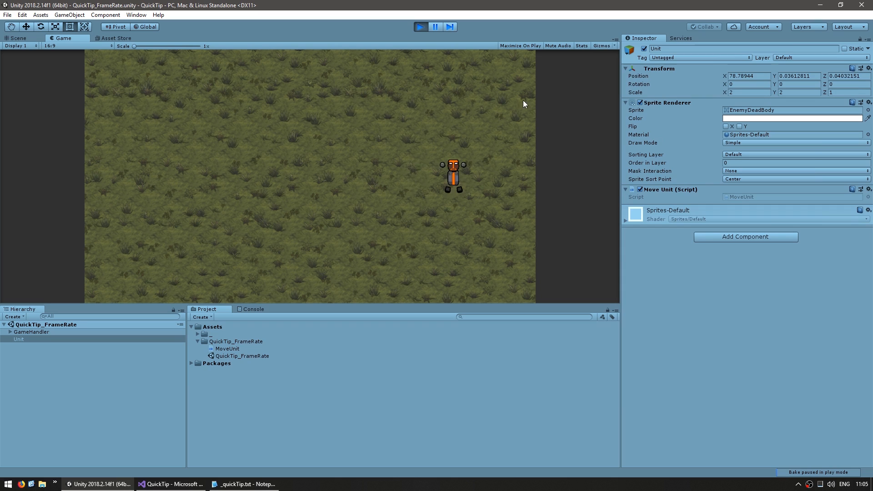
# - Show the Game view Stats confirming about 10 FPS with the Unit overshooting to x 78.9, then stop
pyautogui.click(582, 45)
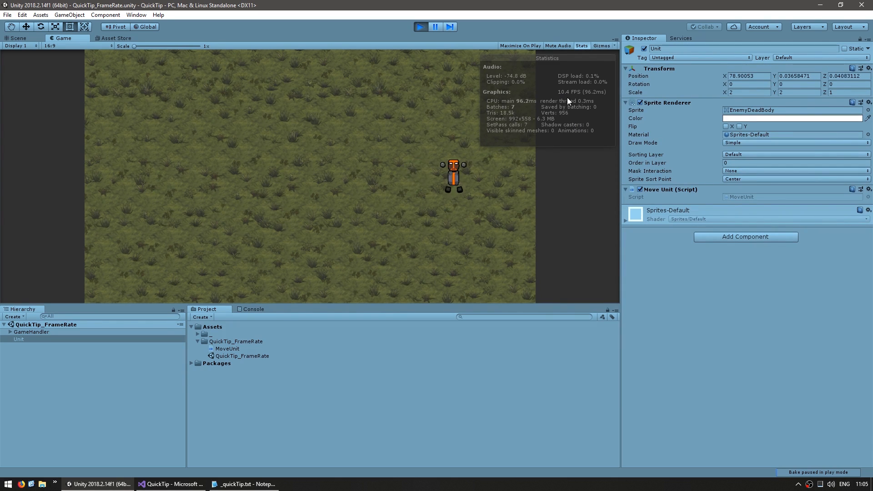
pyautogui.click(170, 483)
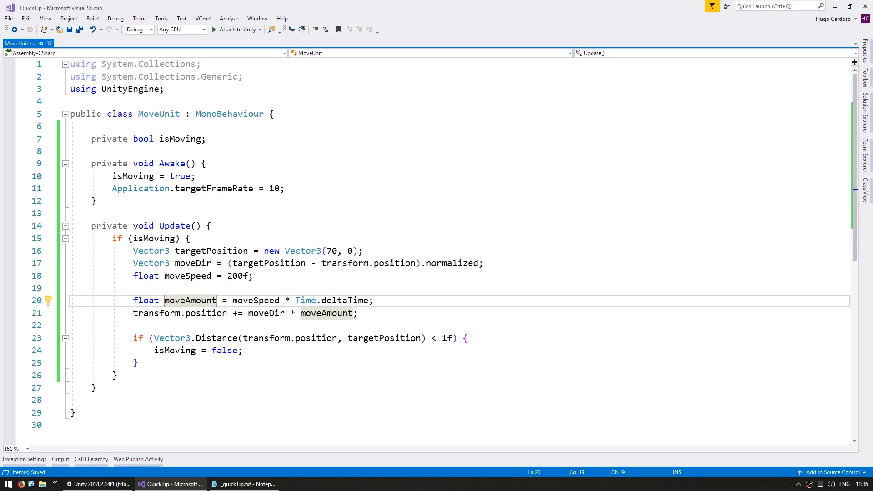
# - Clamp moveAmount with Mathf.Clamp(moveAmount, 0f, Vector3.Distance(transform.position, targetPosition)) and rerun
pyautogui.press('Enter')
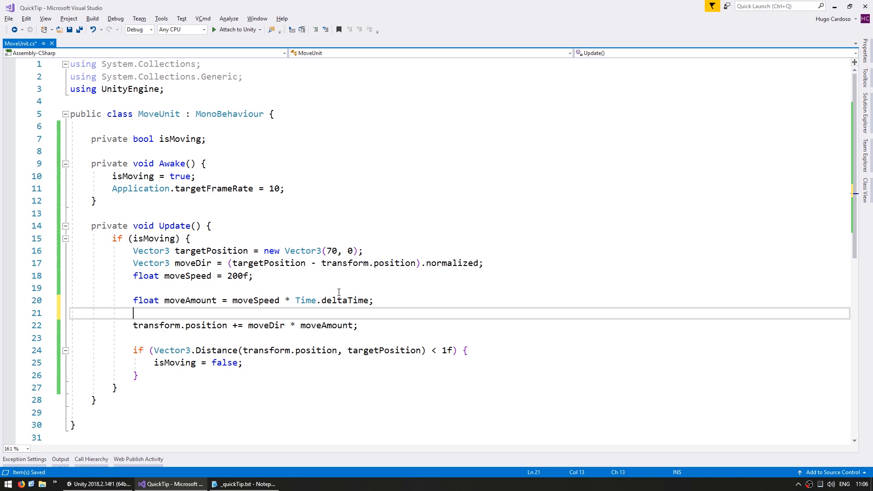
pyautogui.write('moveAmount = Mathf.Clamp(moveA')
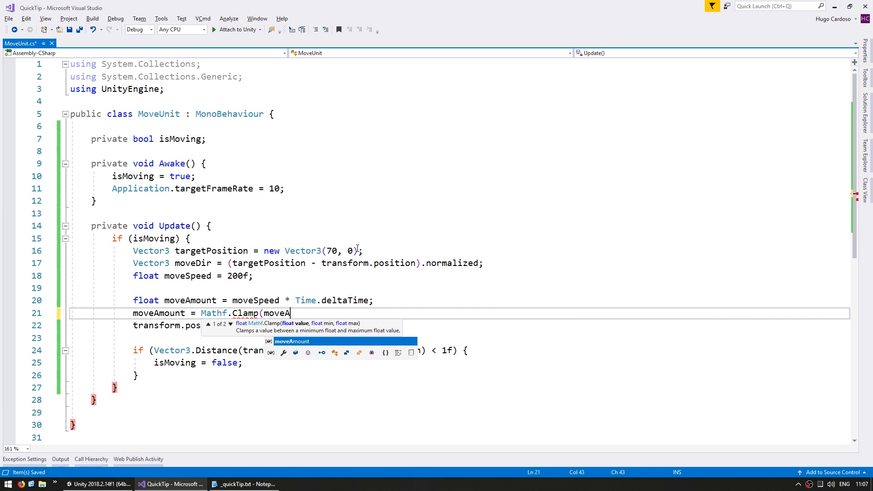
pyautogui.write('mount, 0f, Vector3.Distance(transform.position, targetPosition));')
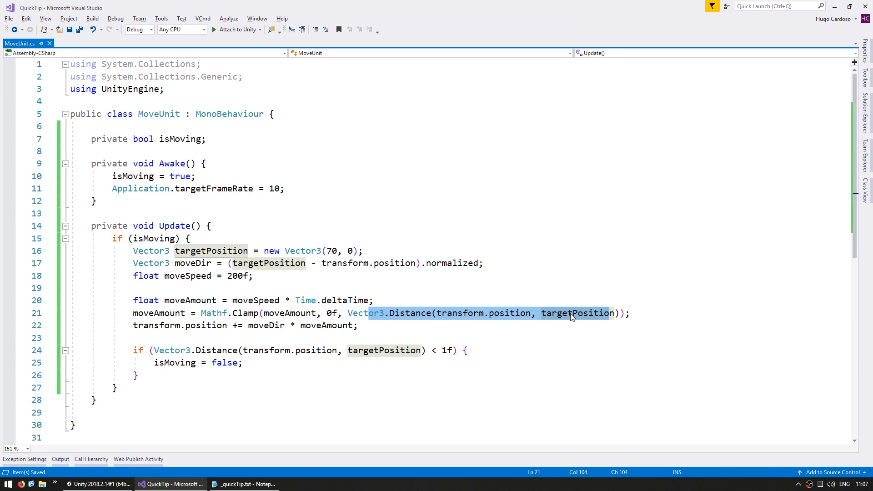
pyautogui.moveTo(421, 309)
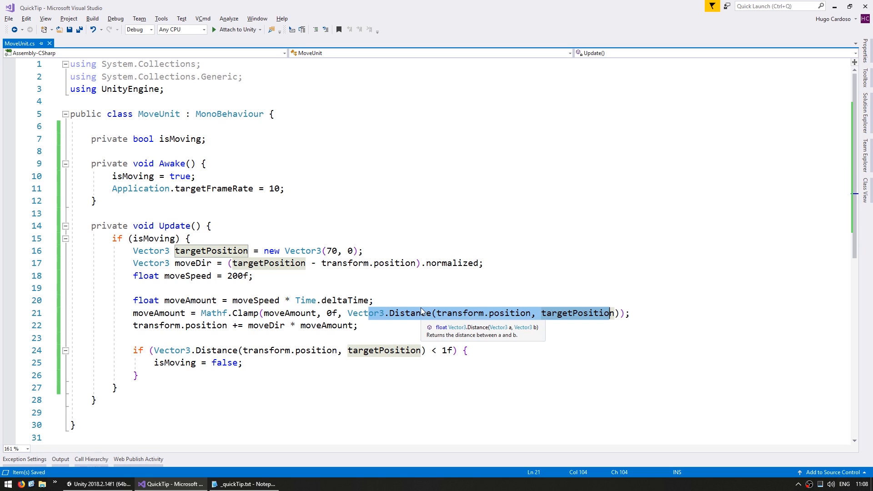
pyautogui.click(89, 485)
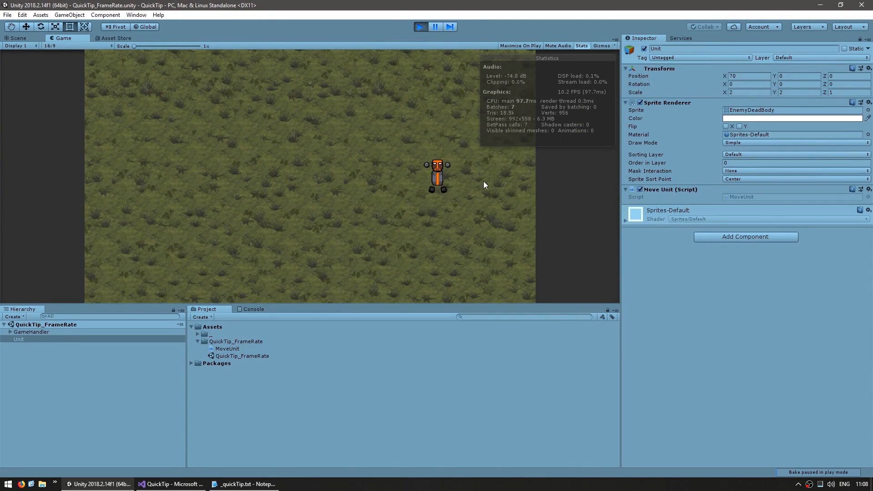
pyautogui.moveTo(451, 181)
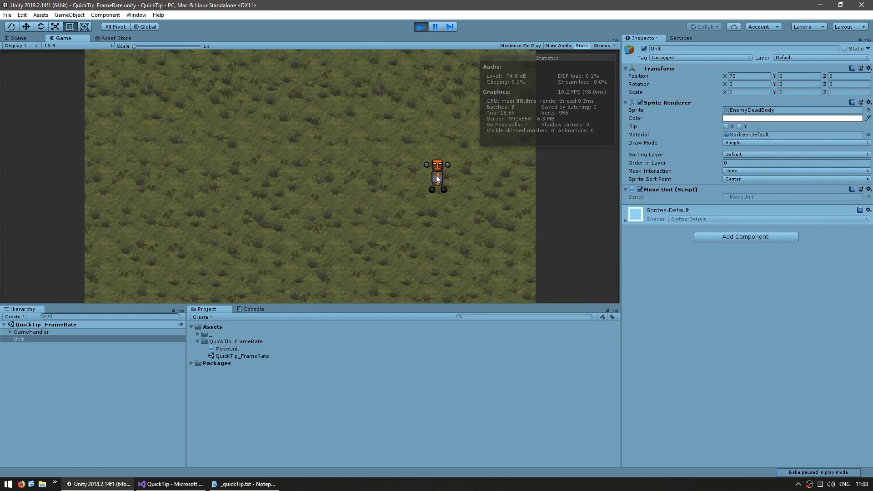
# - Confirm the Unit stops exactly at x 70 at 10 FPS, then stop the game
pyautogui.click(168, 483)
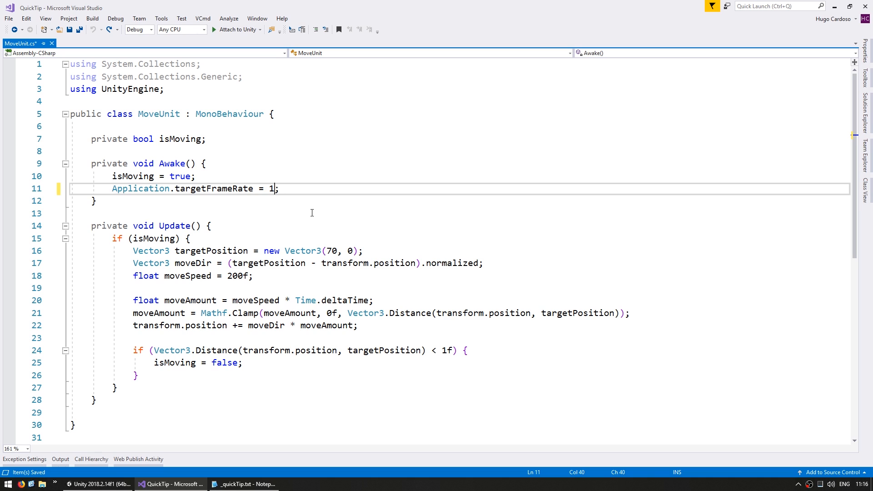
# - Change Application.targetFrameRate in Awake to -1 to remove the frame cap
pyautogui.write('-')
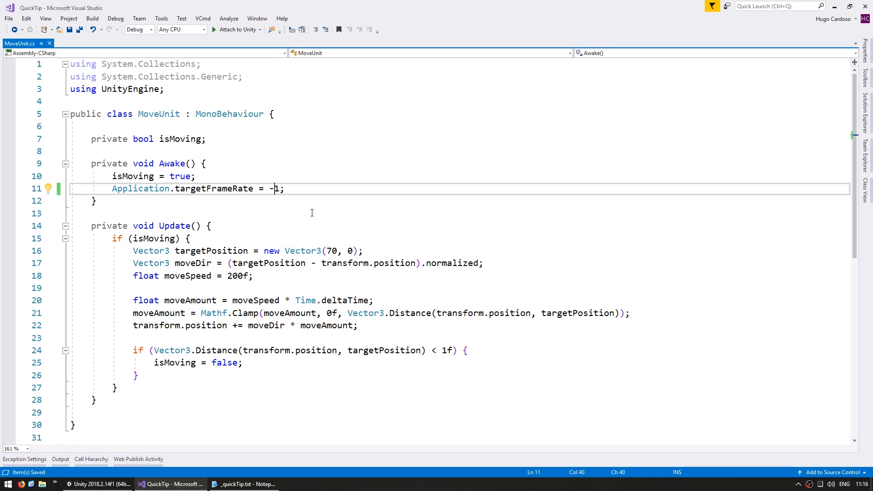